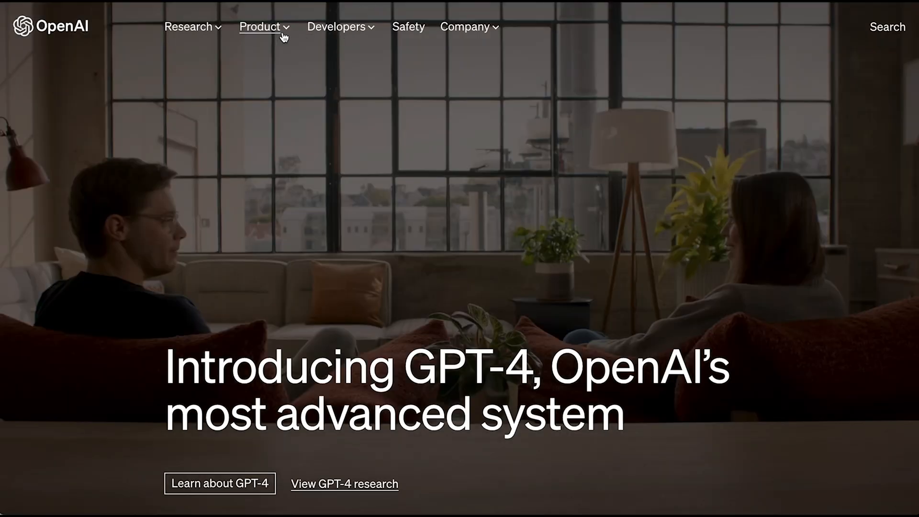
# From the OpenAI platform's API keys page, create a secret key named chat-pdf.
pyautogui.click(259, 27)
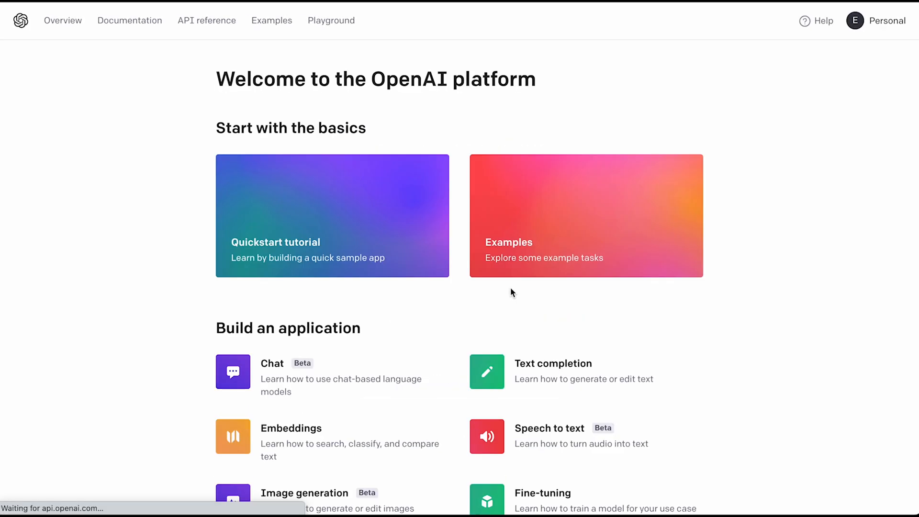
pyautogui.click(876, 20)
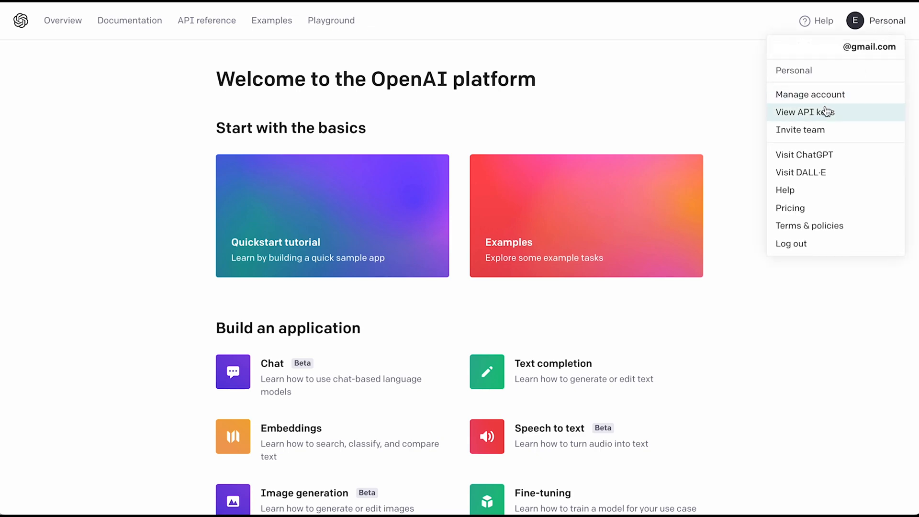
pyautogui.click(805, 112)
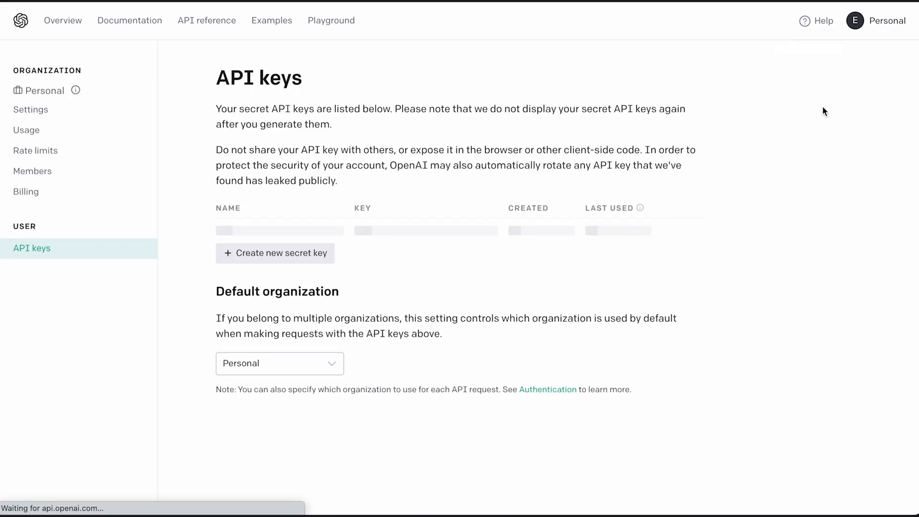
pyautogui.click(274, 253)
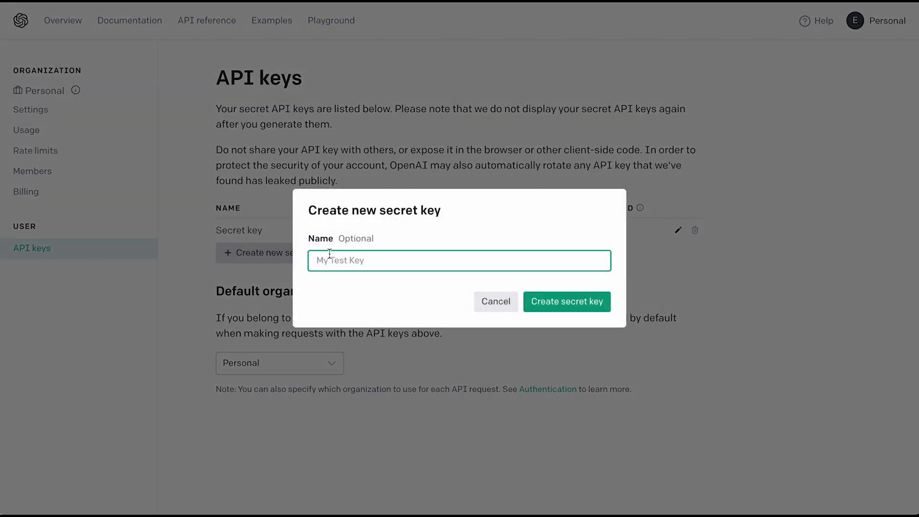
pyautogui.write('chat-pdf')
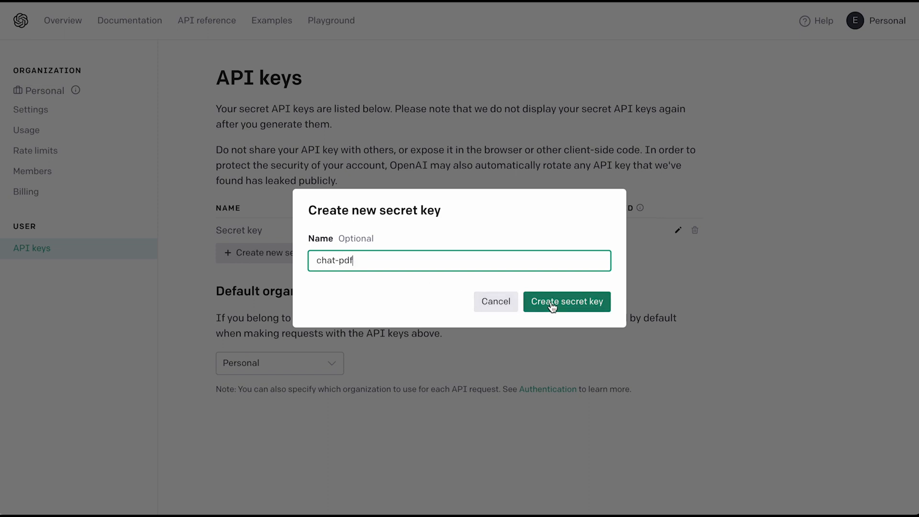
pyautogui.click(566, 301)
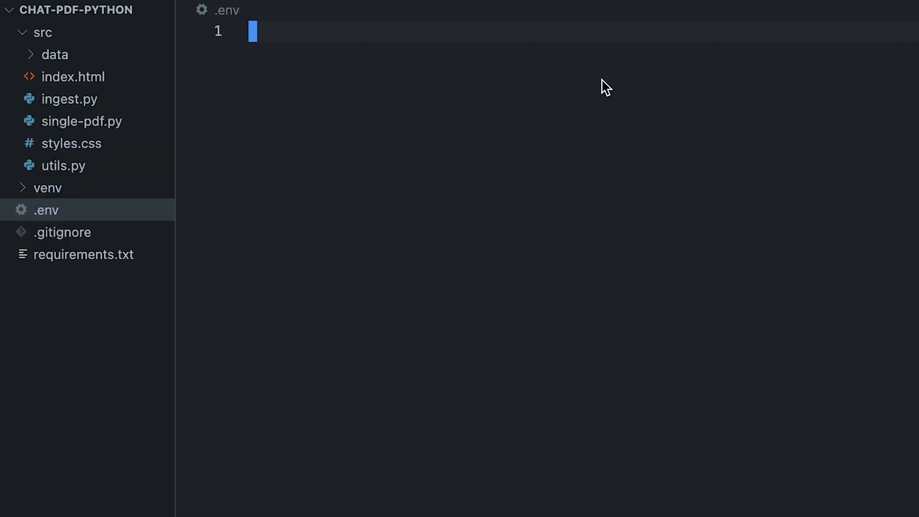
# Store OPENAI_API_KEY in .env and give ingest.py a main block calling load_dotenv().
pyautogui.write('OPENAI_API_KEY="sk-')
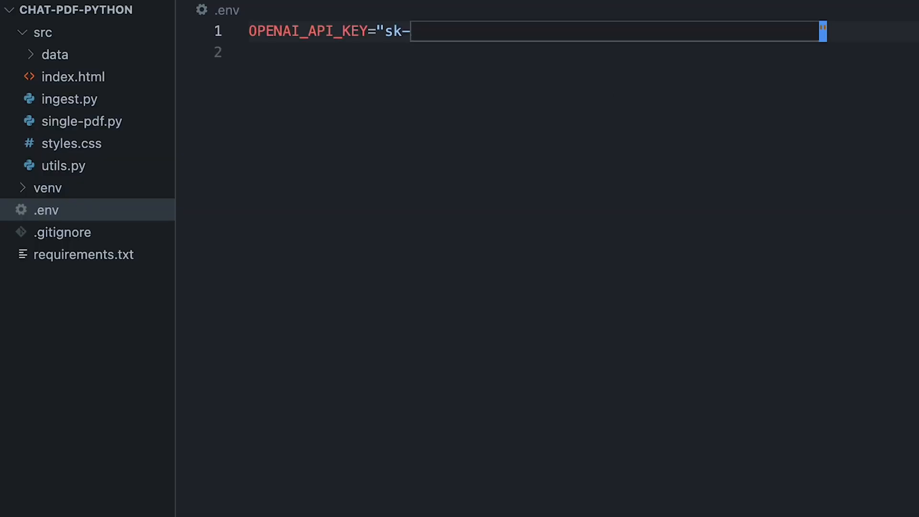
pyautogui.click(70, 143)
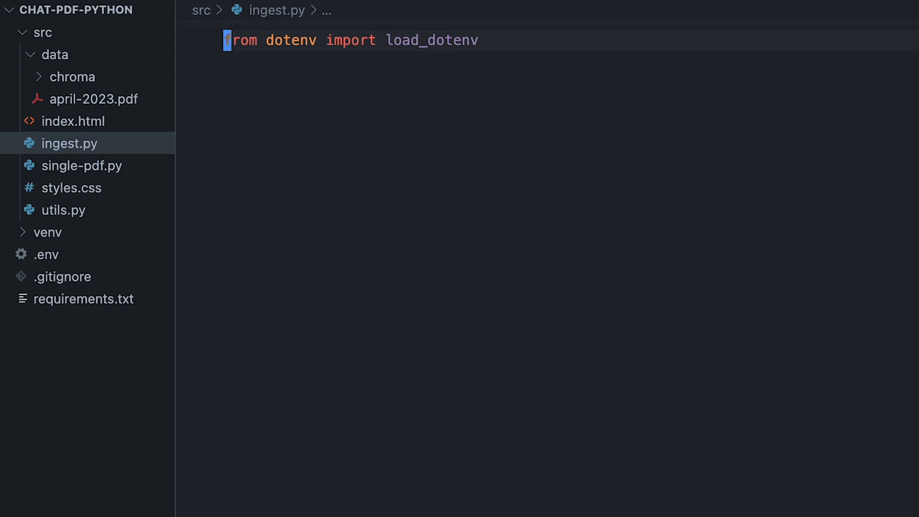
pyautogui.write('if __name__ == "__main__":')
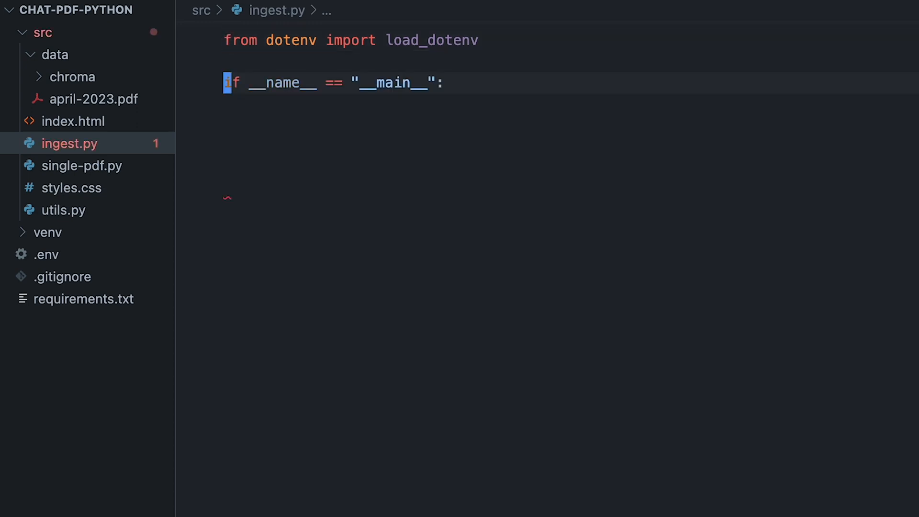
pyautogui.write('load_dotenv()')
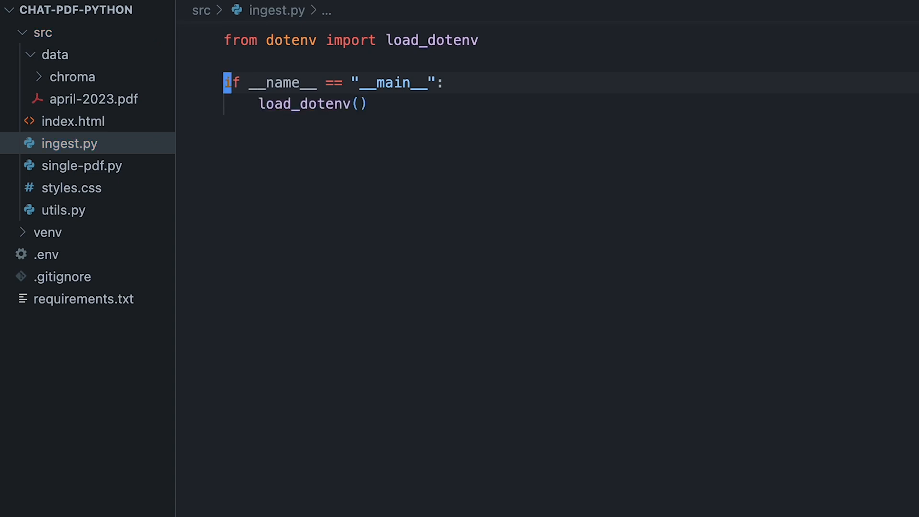
pyautogui.write('# Step 1: Parse PDF')
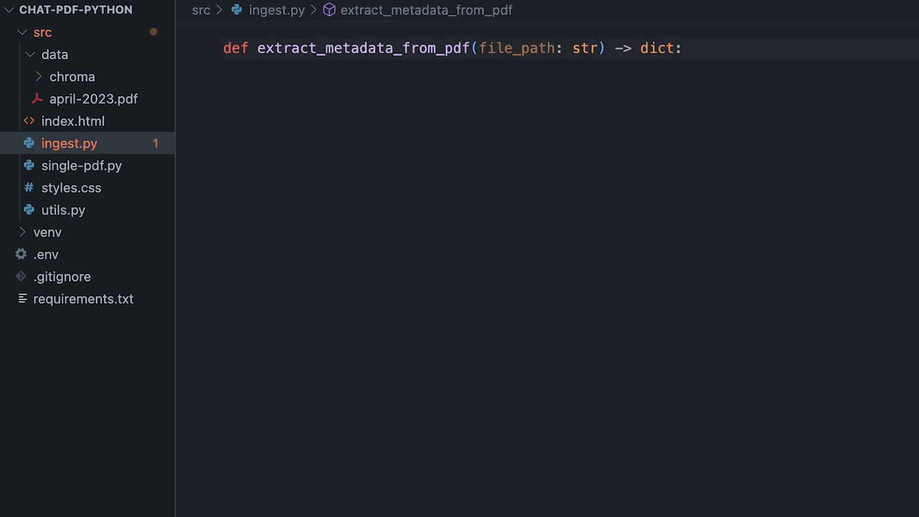
# Read the PDF with PyPDF4.PdfFileReader and loop over pages to extract each page's text.
pyautogui.write('with open(file_path, "rb") as pdf_file:')
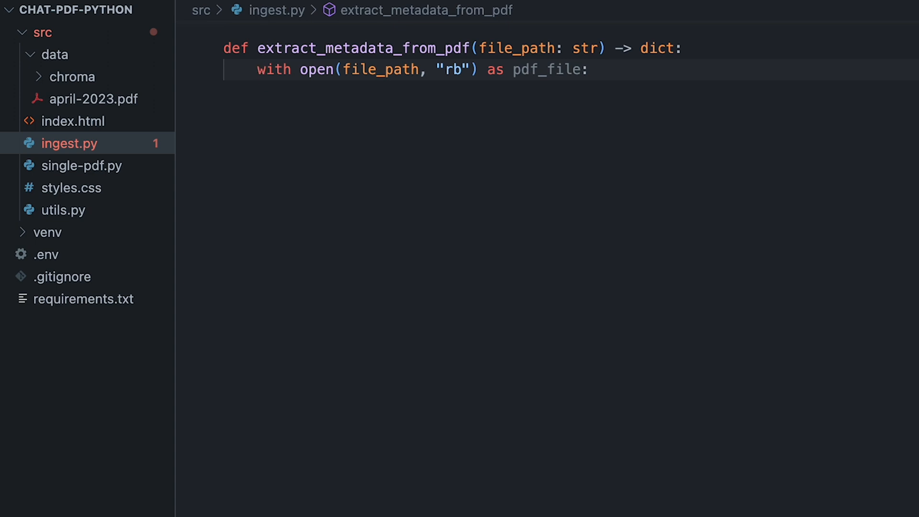
pyautogui.write('reader = PyPDF4.PdfFileReader(pdf_file)')
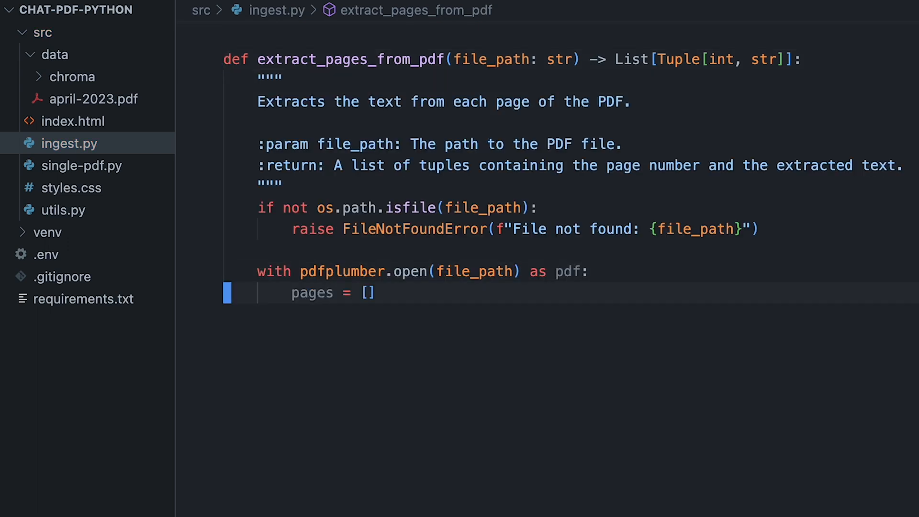
pyautogui.write('for page_num, page in enumerate(pdf.pages):')
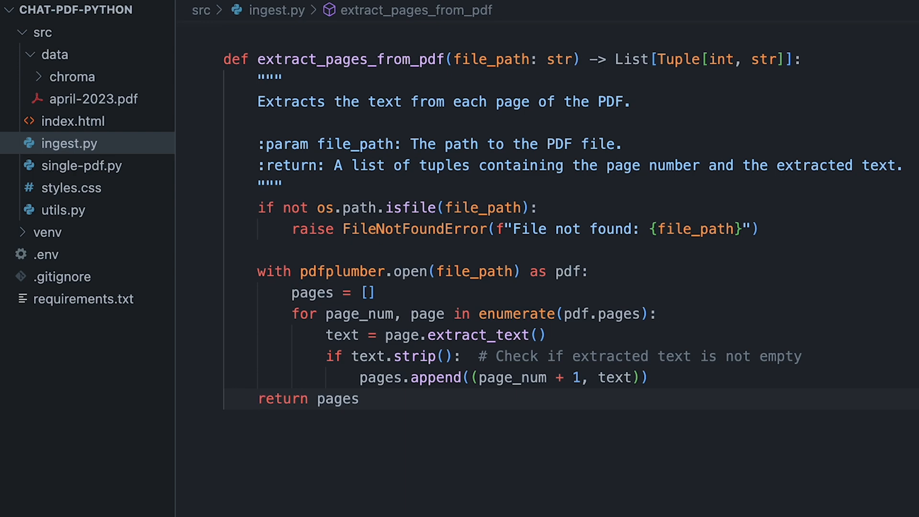
pyautogui.scroll(-3)
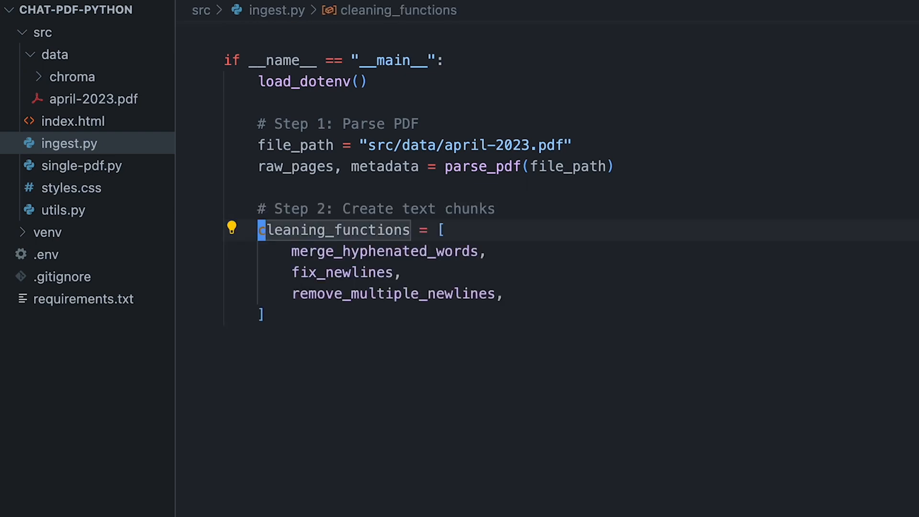
# Add clean_text and text_to_docs calls to the main block, then begin def clean_text.
pyautogui.write('cleaned_text_pdf = clean_text(raw_pages, cleaning_functions)')
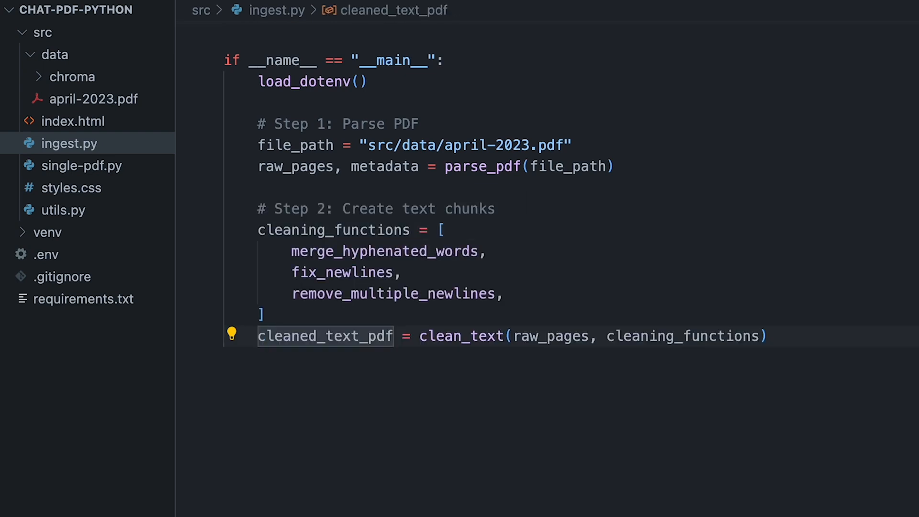
pyautogui.write('document_chunks = text_to_docs(cleaned_text_pdf, metadata)')
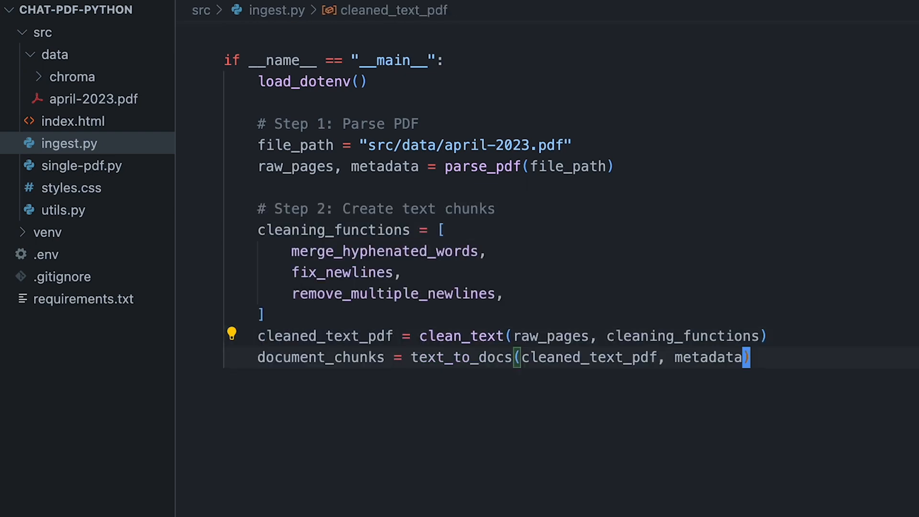
pyautogui.doubleClick(709, 357)
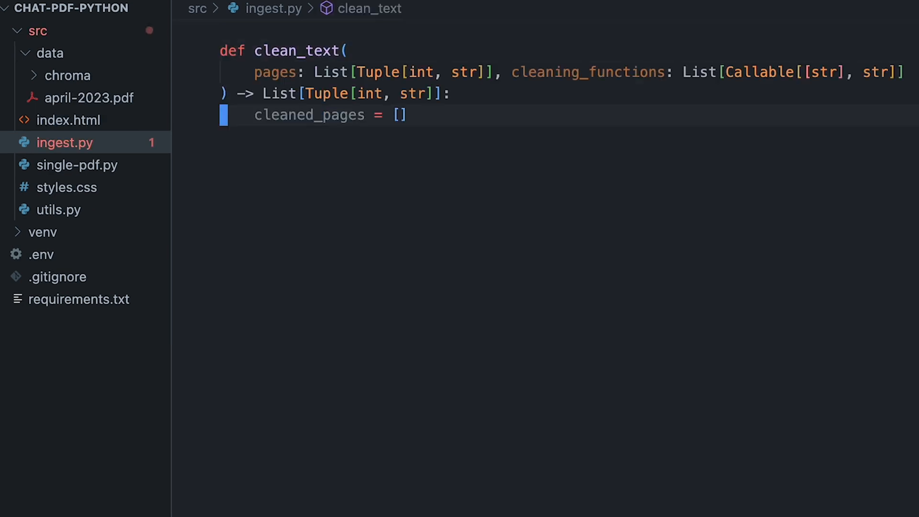
pyautogui.write('for page_num, text in pages:')
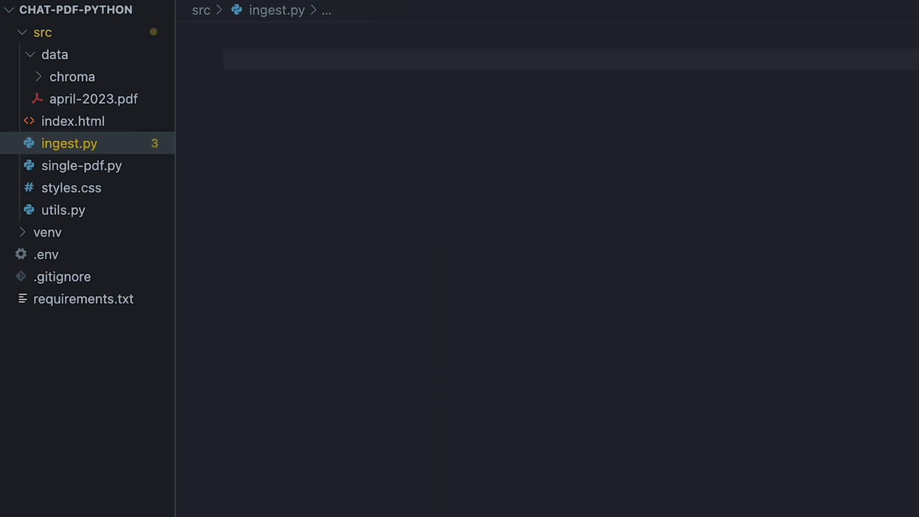
# Write text_to_docs with page metadata and store chunks via Chroma.from_documents.
pyautogui.write('import re')
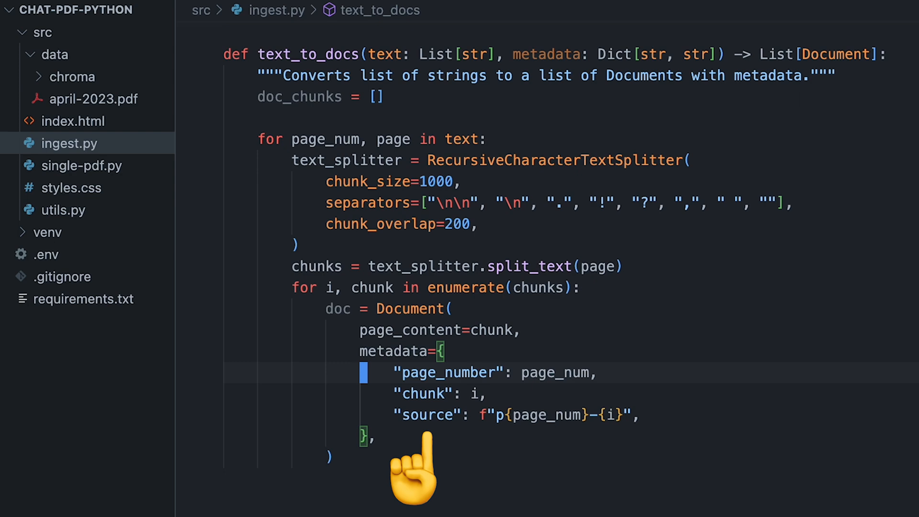
pyautogui.write('**metadata,')
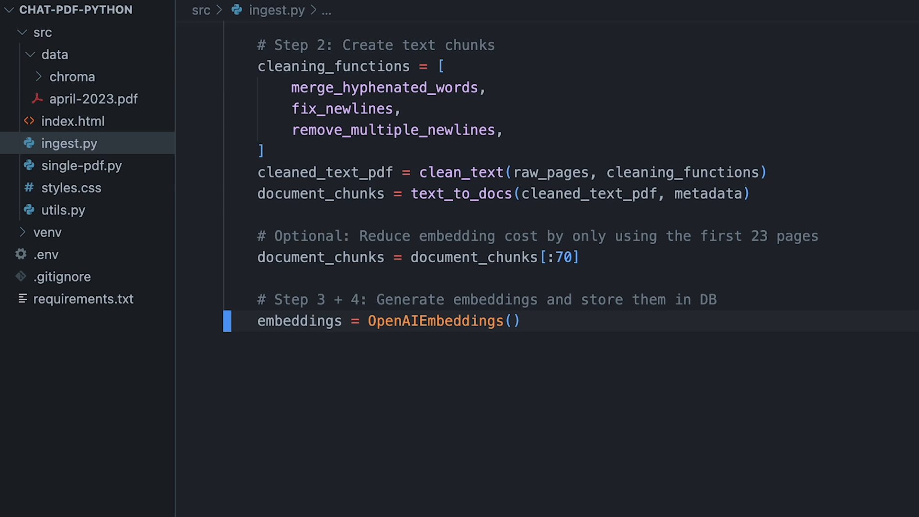
pyautogui.write('vector_store = Chroma.from_documents(')
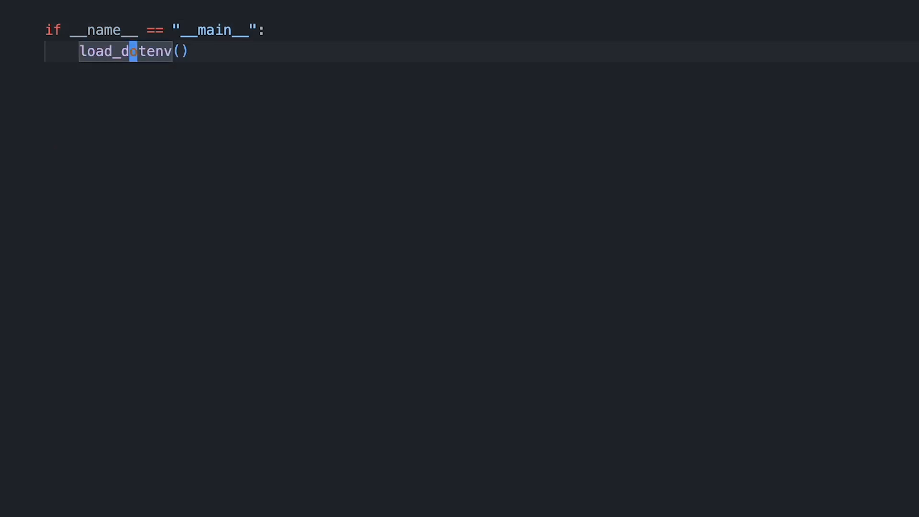
# Add chain = make_chain(), a question loop reading response["answer"], and an answer display.
pyautogui.write('chain = make_chain()')
pyautogui.write('while True:')
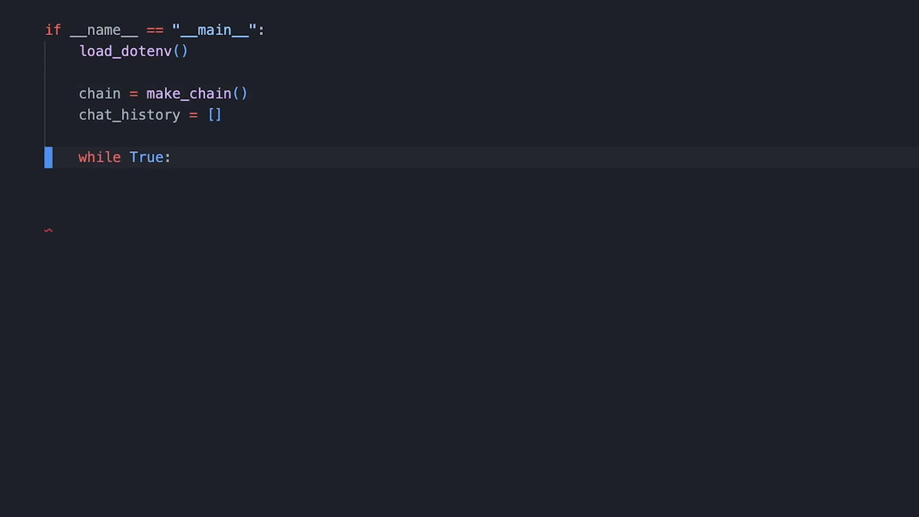
pyautogui.write('print()')
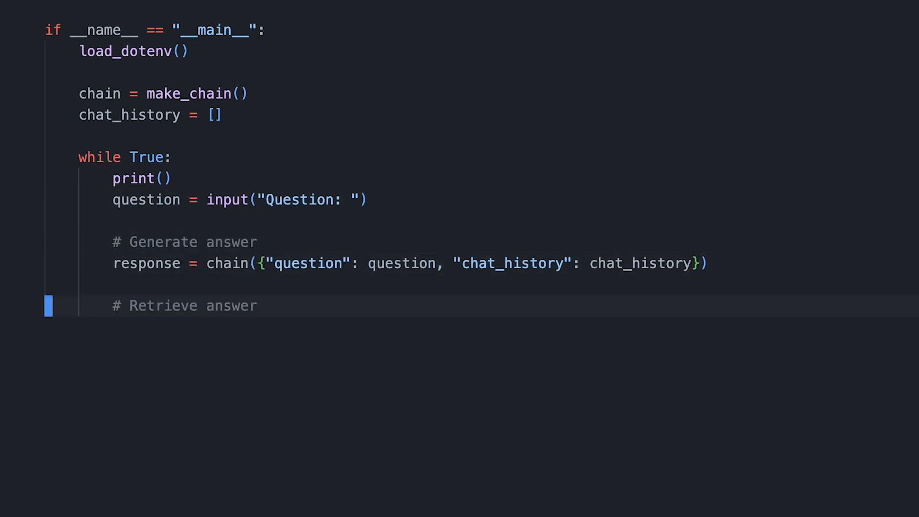
pyautogui.write('answer = response["answer"]')
pyautogui.write('chat_history.append(AIMessage(content=answer')
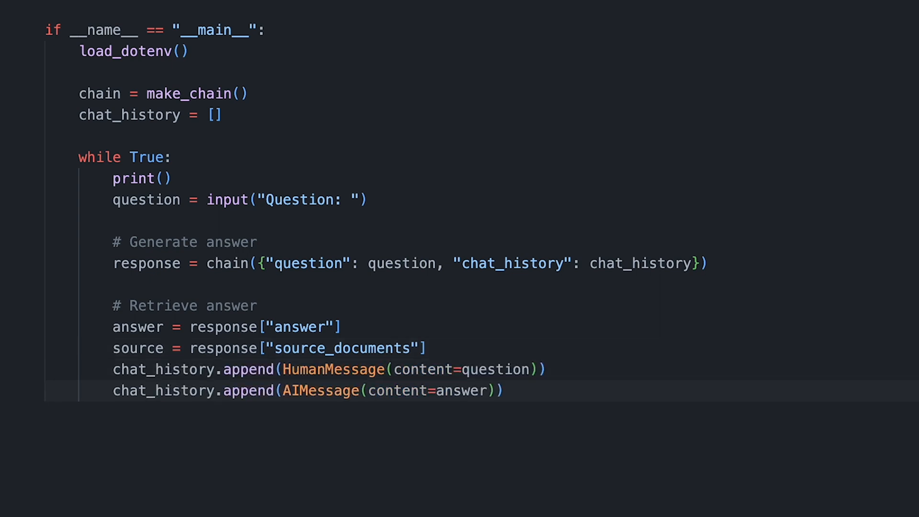
pyautogui.write('# Display answer')
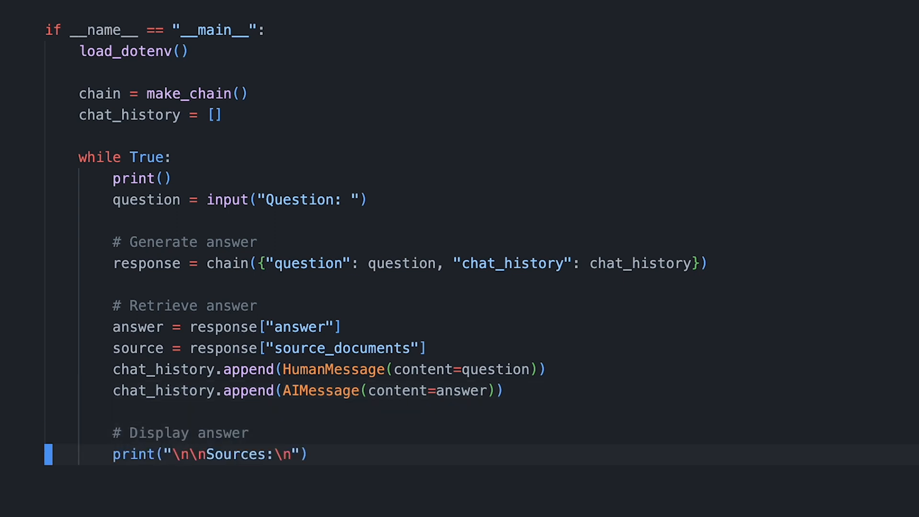
pyautogui.scroll(-3)
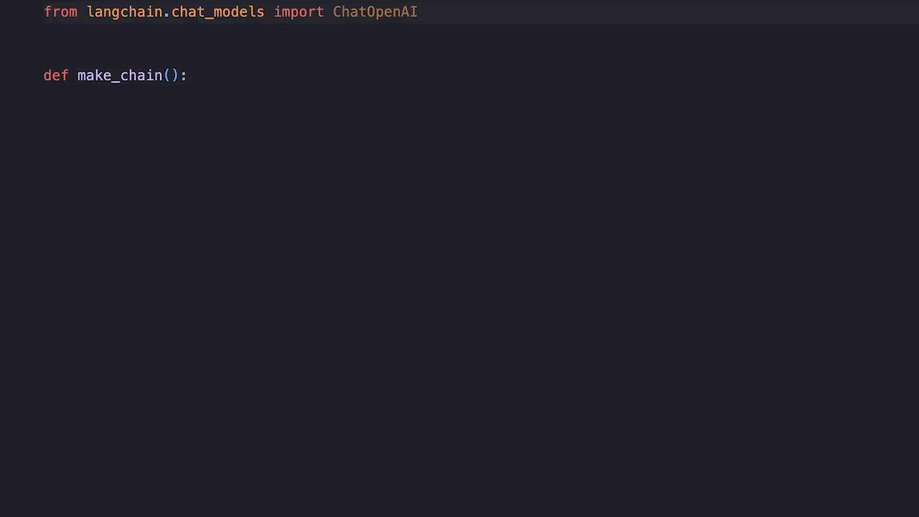
# Build make_chain with ChatOpenAI, the april-2023-economic collection in src/data/chroma, returning source documents.
pyautogui.write('model = ChatOpenAI(')
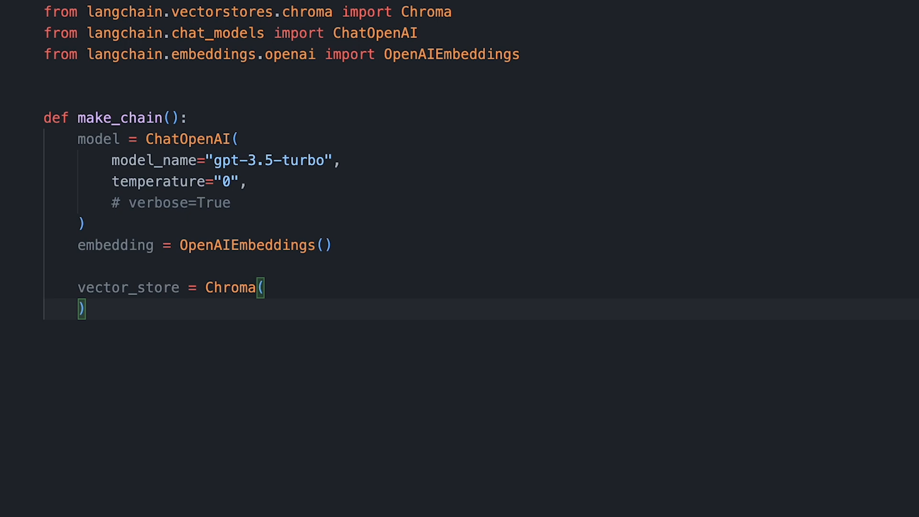
pyautogui.write('collection_name="april-2023-economic",')
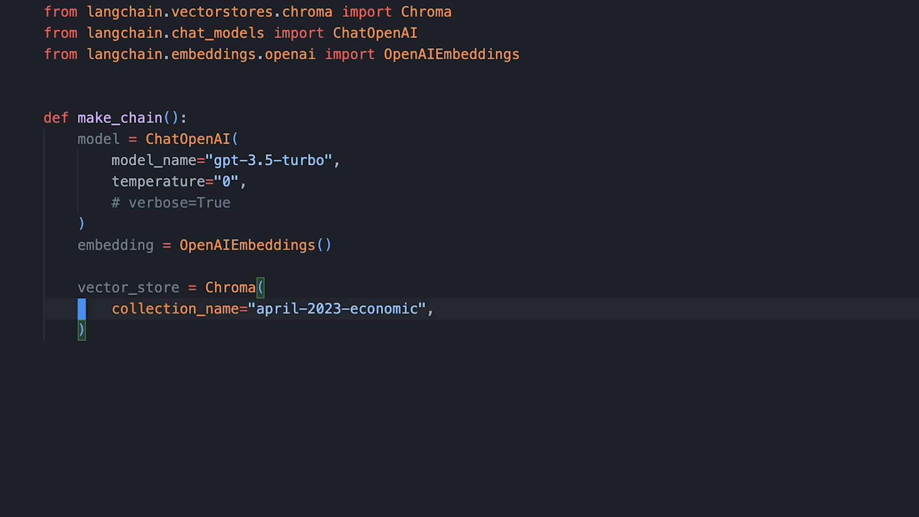
pyautogui.write('embedding_function=embedding,')
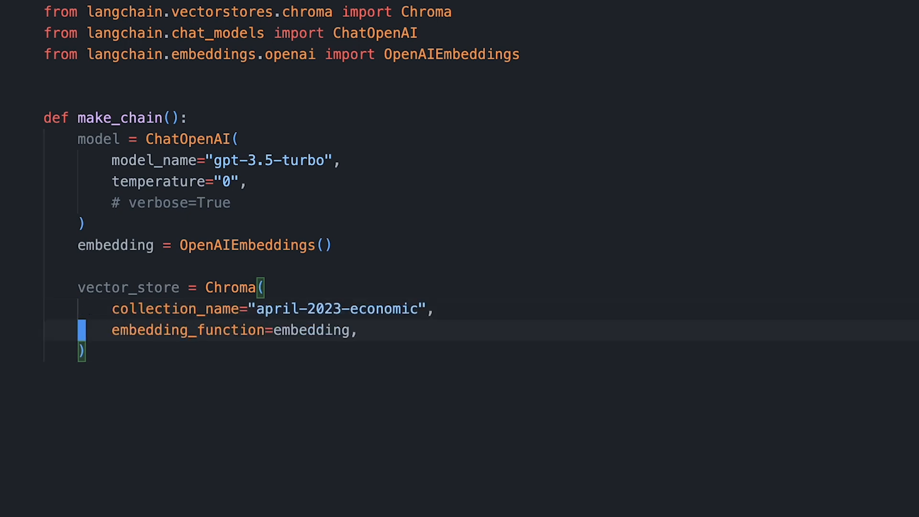
pyautogui.write('persist_directory="src/data/chroma",')
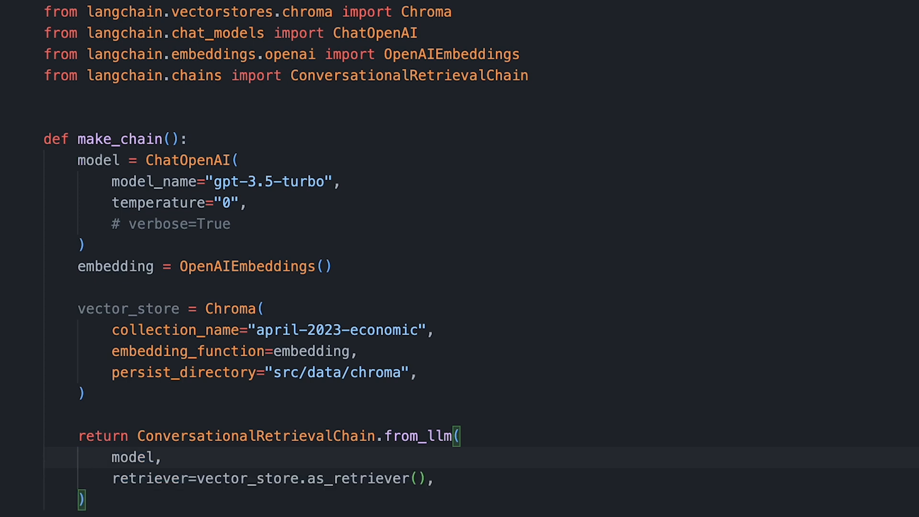
pyautogui.write('return_source_documents=True,')
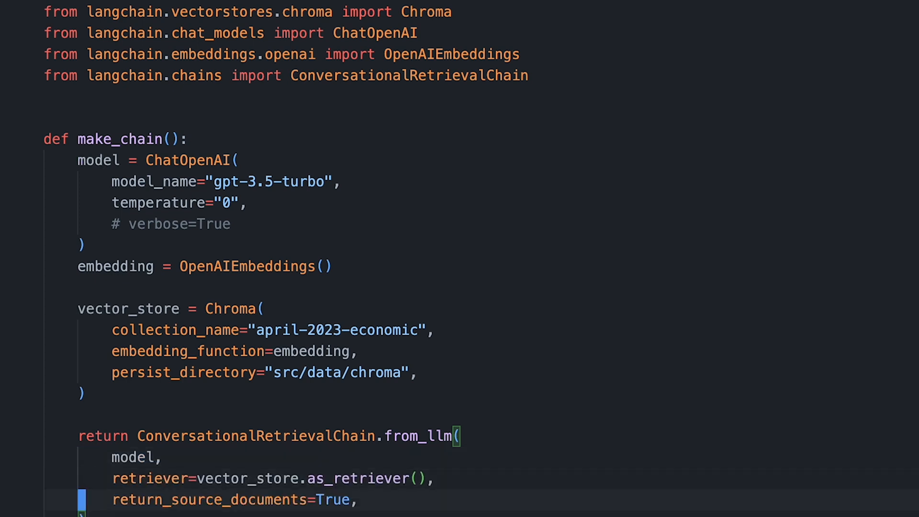
pyautogui.scroll(-3)
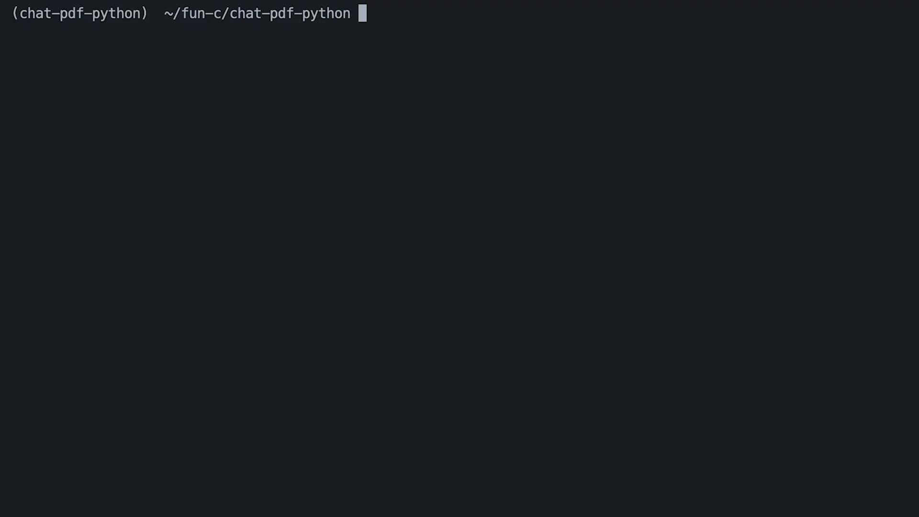
# Run python src/single-pdf.py and ask "What economic impacts were unforeseen?".
pyautogui.write('python src/single-pdf.py')
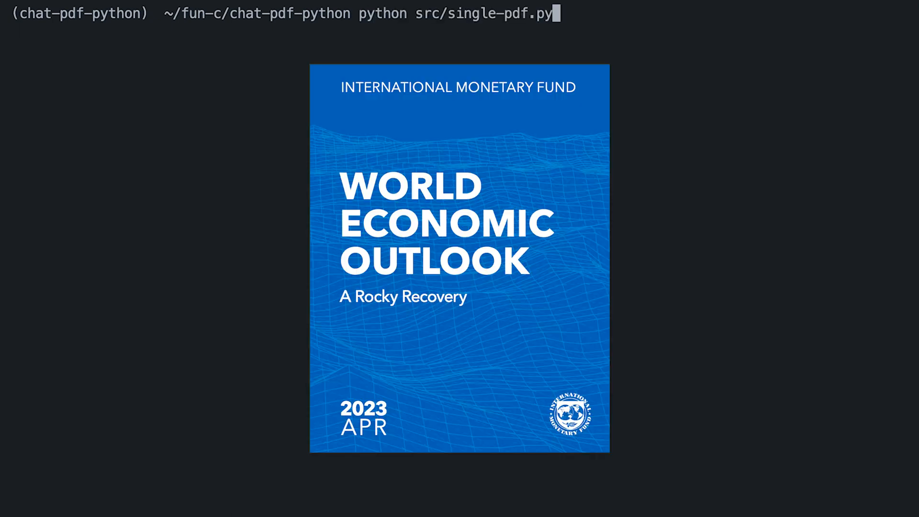
pyautogui.press('enter')
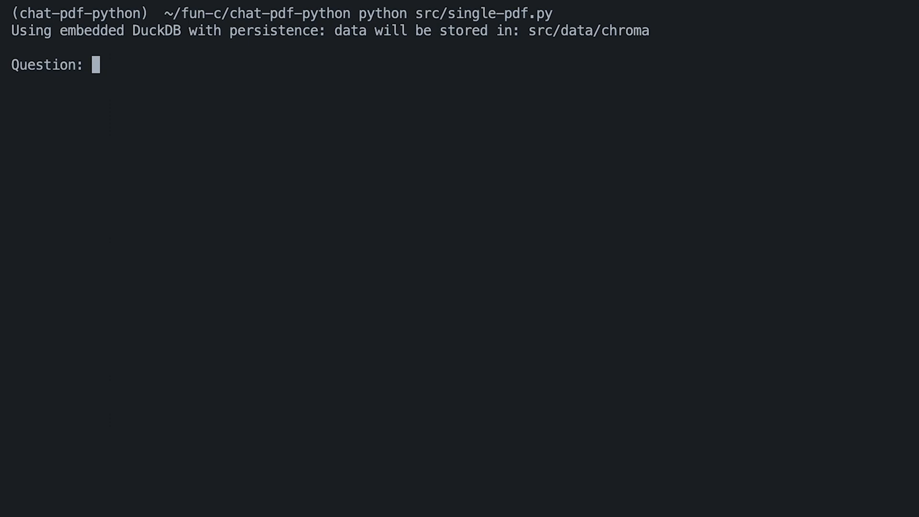
pyautogui.write('What economic impacts were unforeseen?')
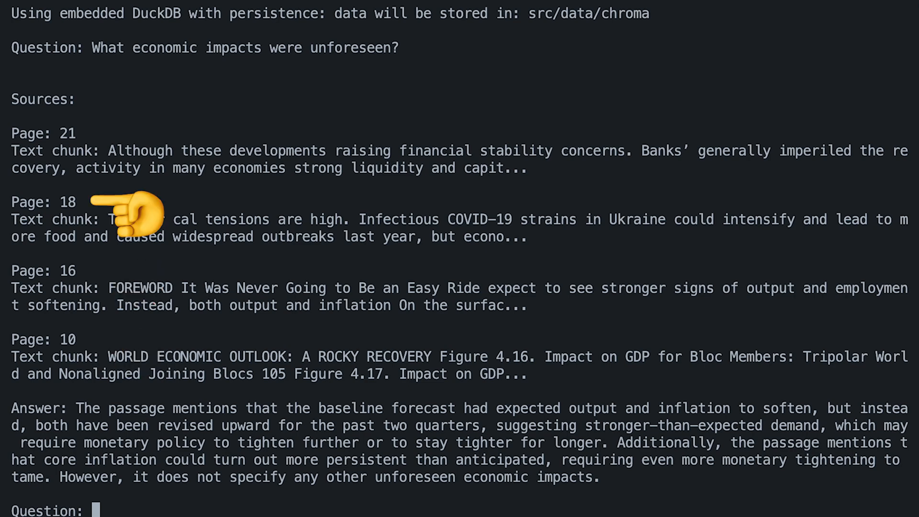
pyautogui.moveTo(47, 352)
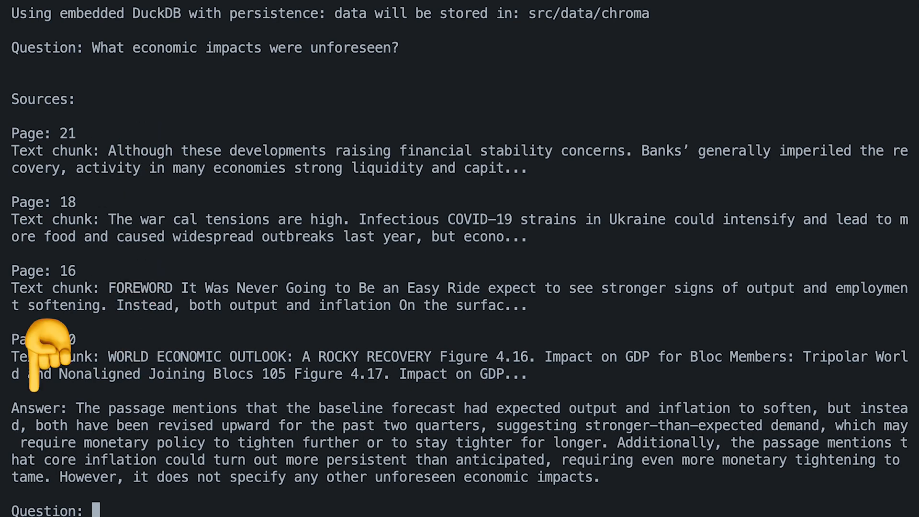